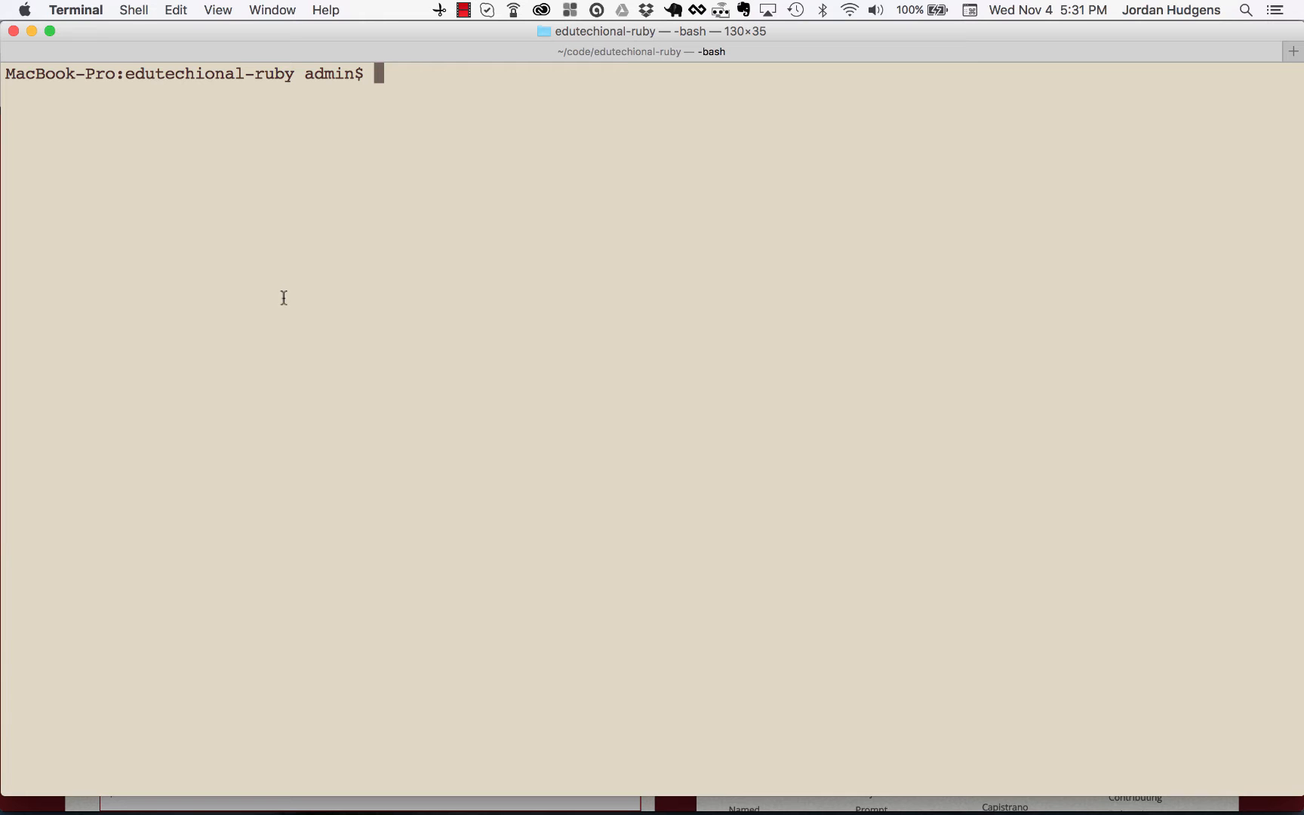
- Run rvm list to show installed Rubies, with ruby-2.1.2 current and default
{"action": "type", "text": "rvm list"}
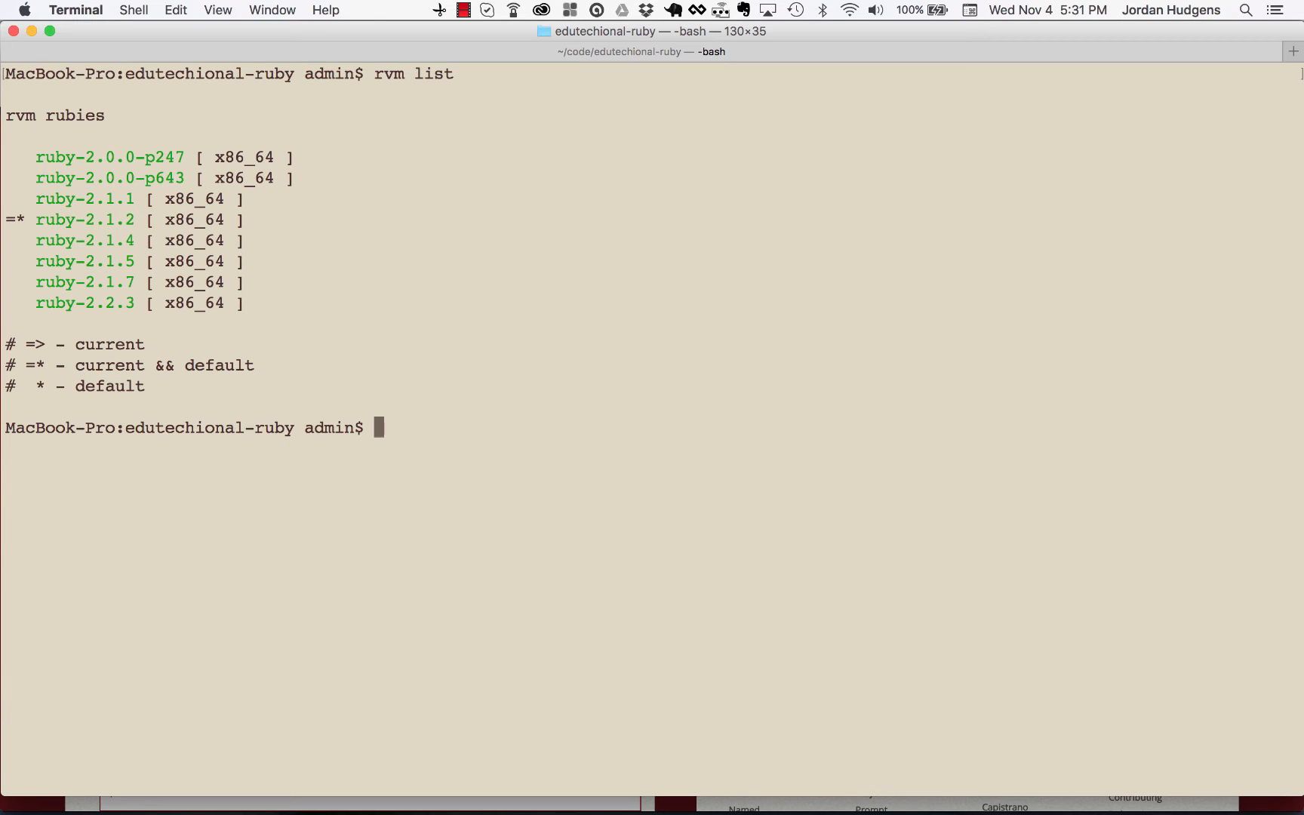
- Run rvm install 2.2.3, which reports ruby-2.2.3 is already installed
{"action": "type", "text": "rvm install"}
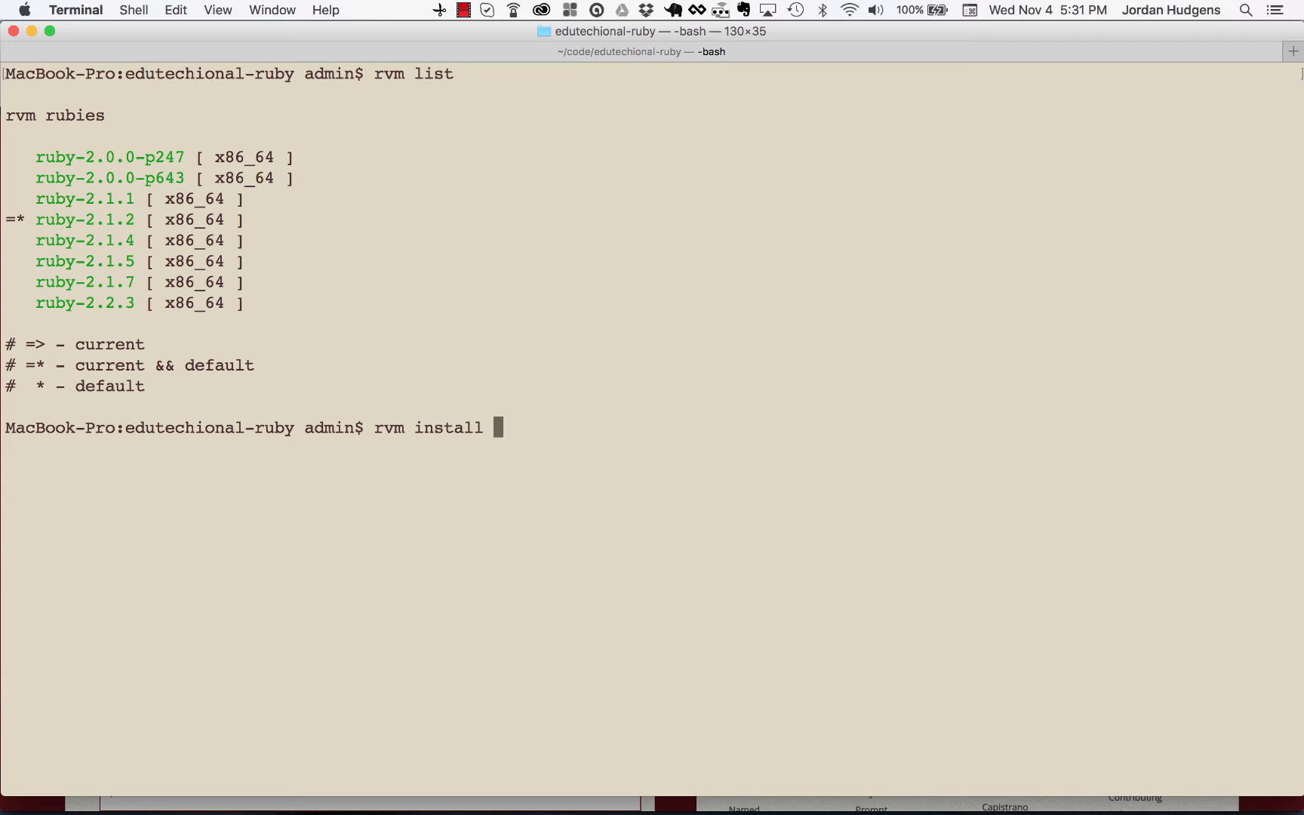
{"action": "type", "text": "2.2.3"}
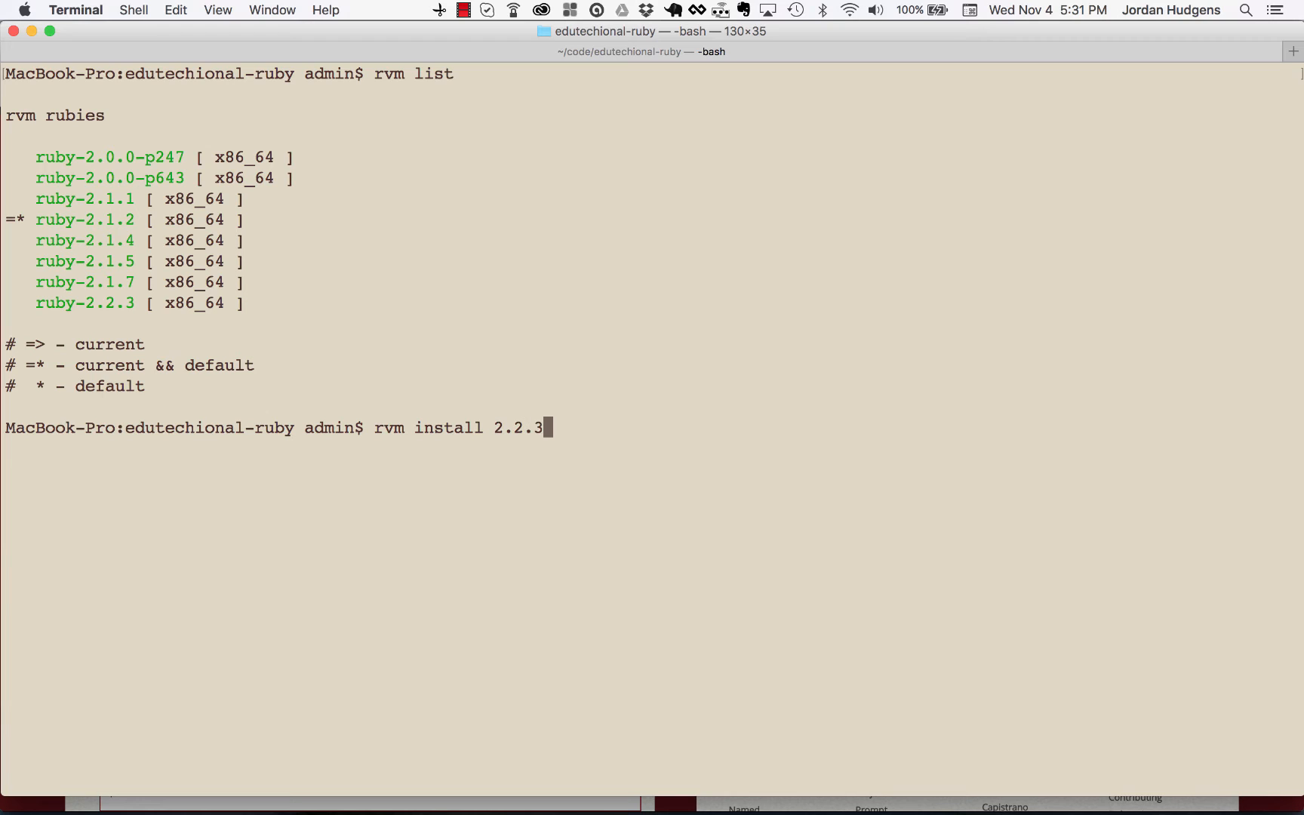
{"action": "key", "text": "enter"}
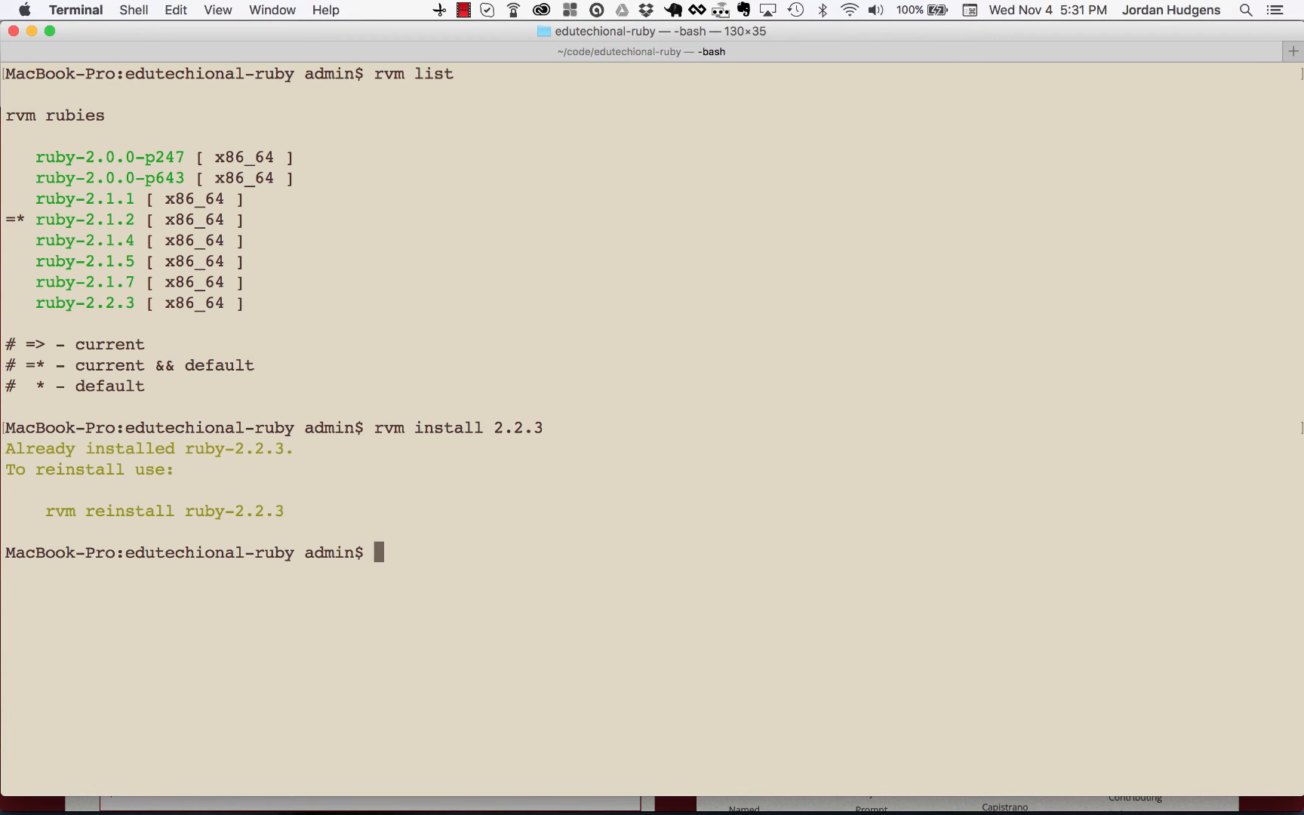
{"action": "mouse_move", "coordinate": [148, 452]}
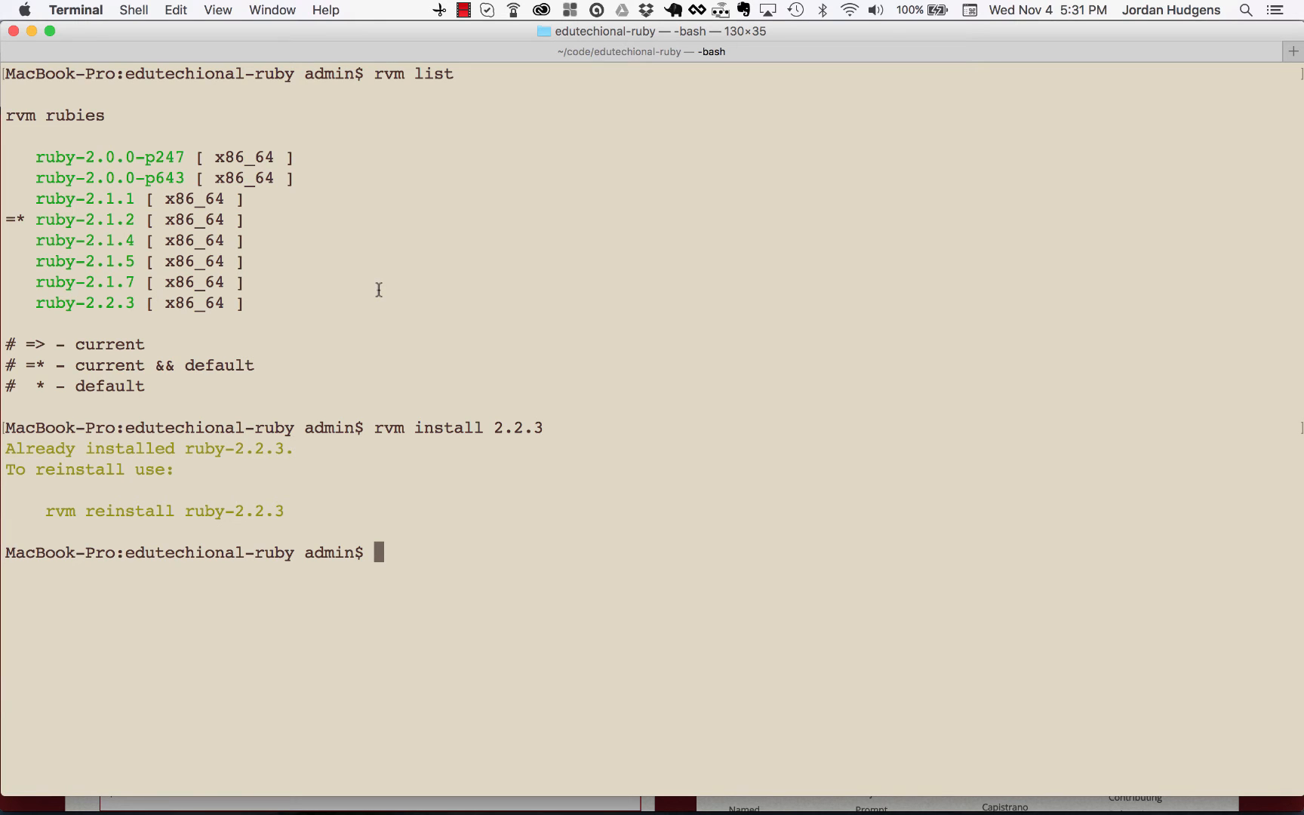
{"action": "mouse_move", "coordinate": [501, 329]}
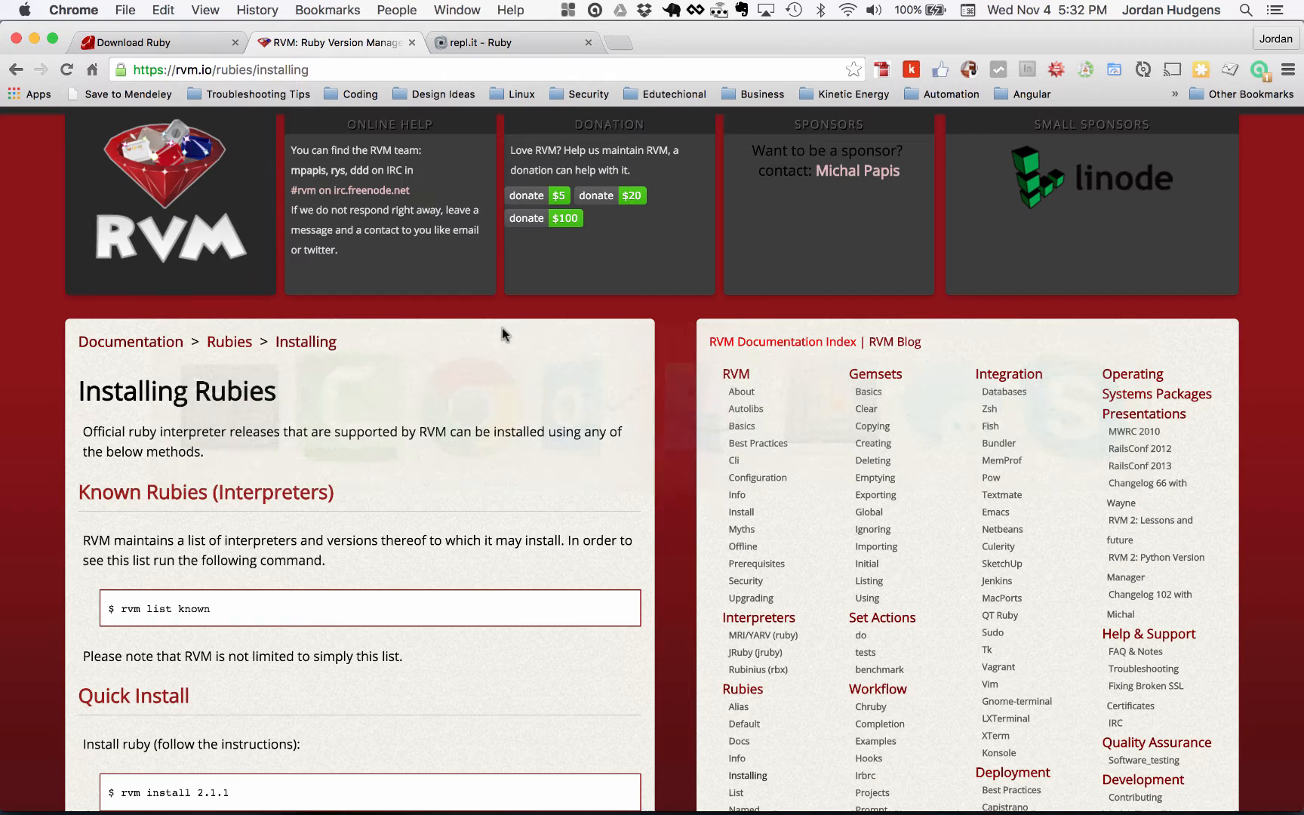
- Switch Chrome from the RVM docs to the Ruby downloads page
{"action": "left_click", "coordinate": [128, 42]}
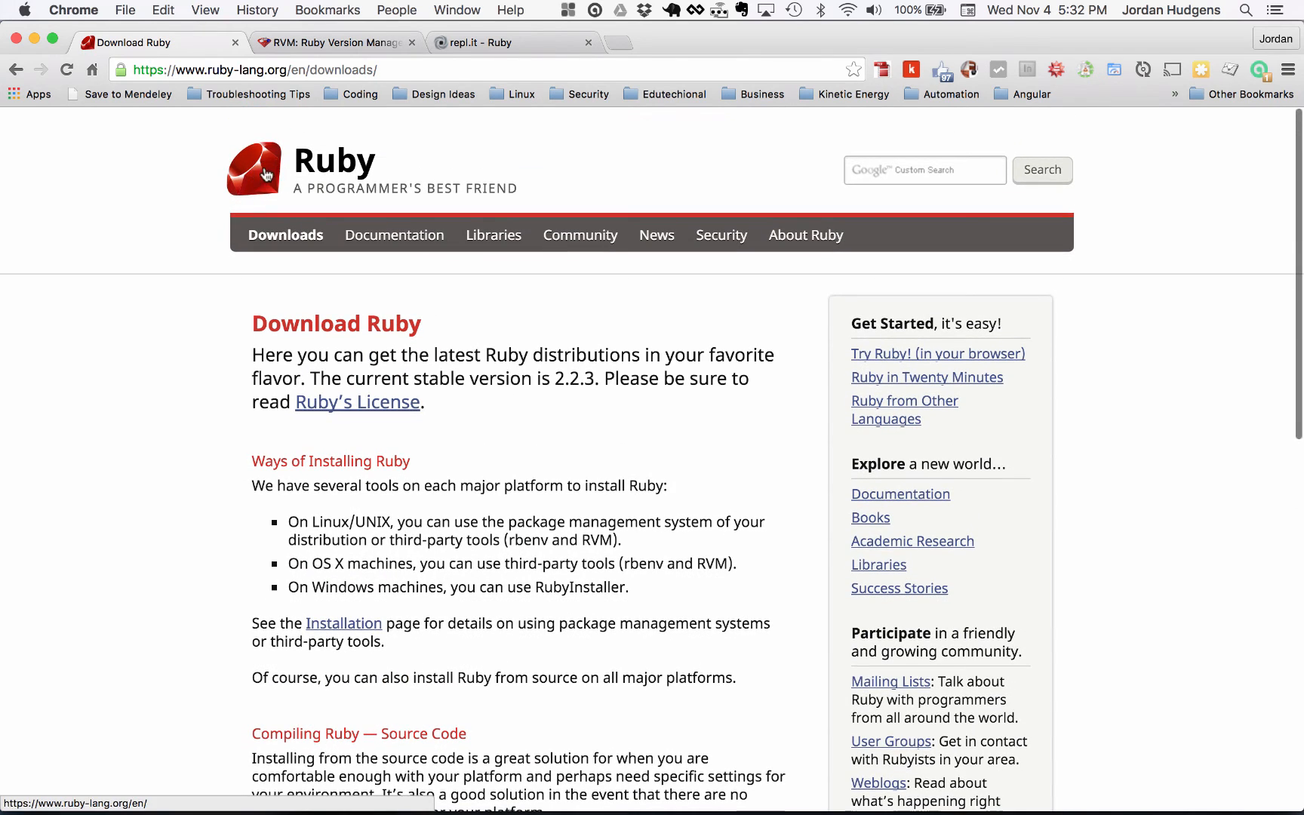
- Reach the stable releases list via the Ruby home page: 2.2.3, 2.1.7, 2.0.0-p647
{"action": "left_click", "coordinate": [253, 167]}
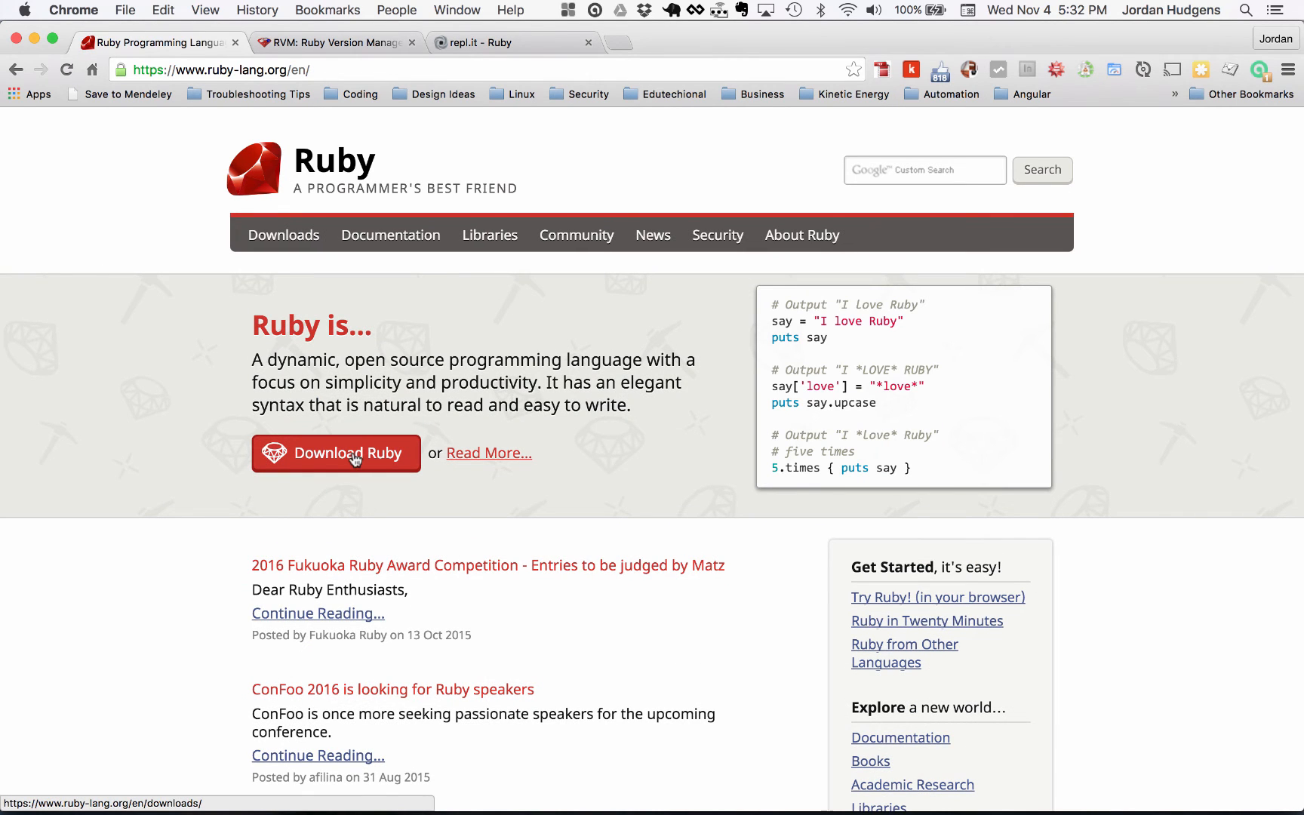
{"action": "left_click", "coordinate": [337, 453]}
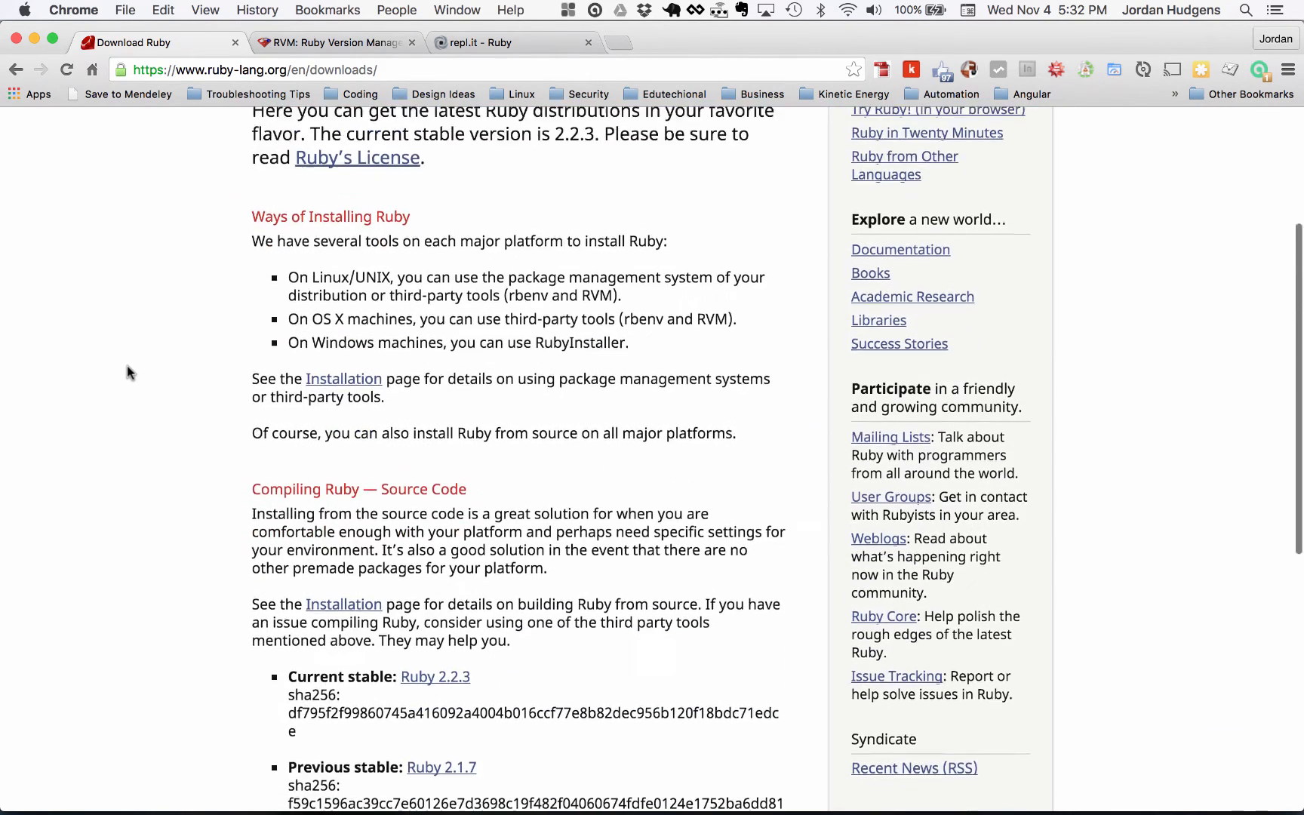
{"action": "scroll", "scroll_direction": "down", "scroll_amount": 3}
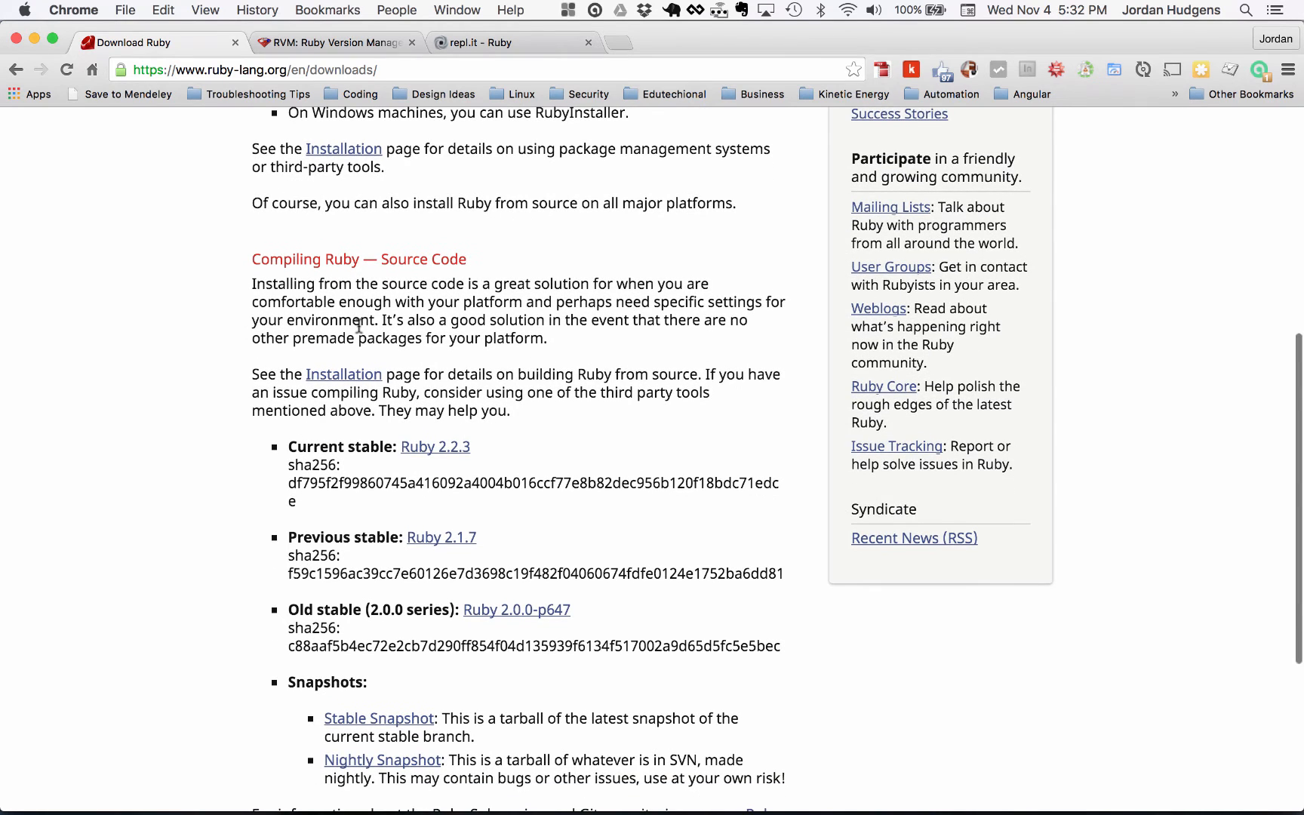
{"action": "scroll", "scroll_direction": "down", "scroll_amount": 3}
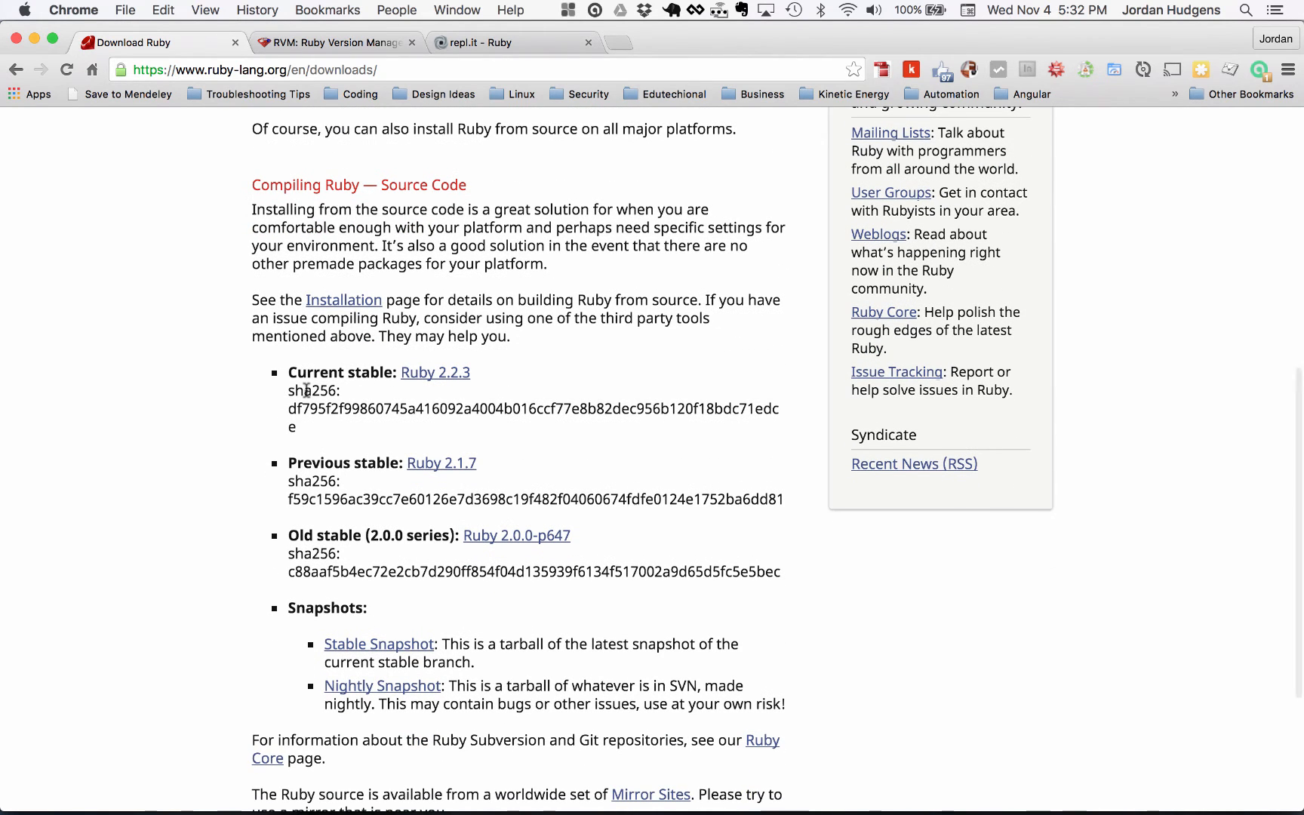
{"action": "mouse_move", "coordinate": [434, 373]}
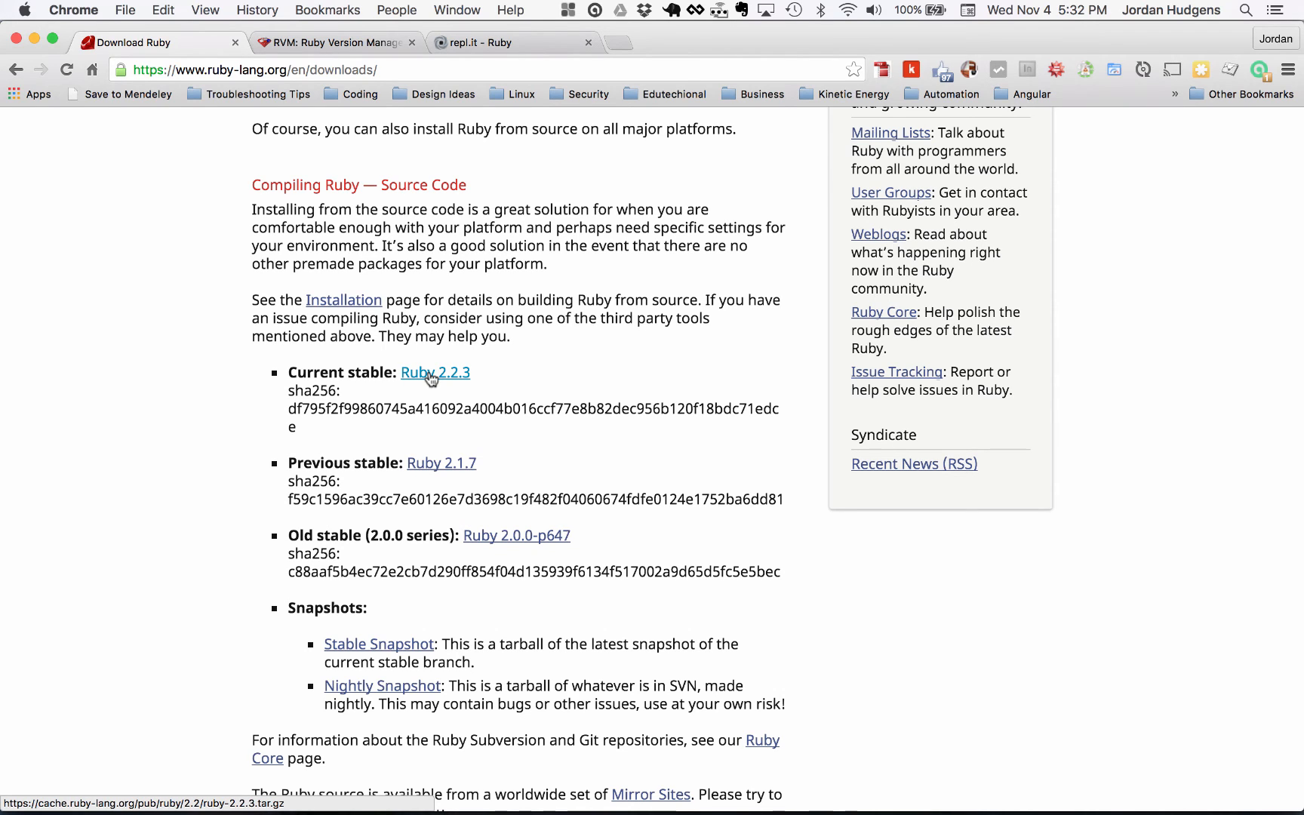
{"action": "mouse_move", "coordinate": [443, 463]}
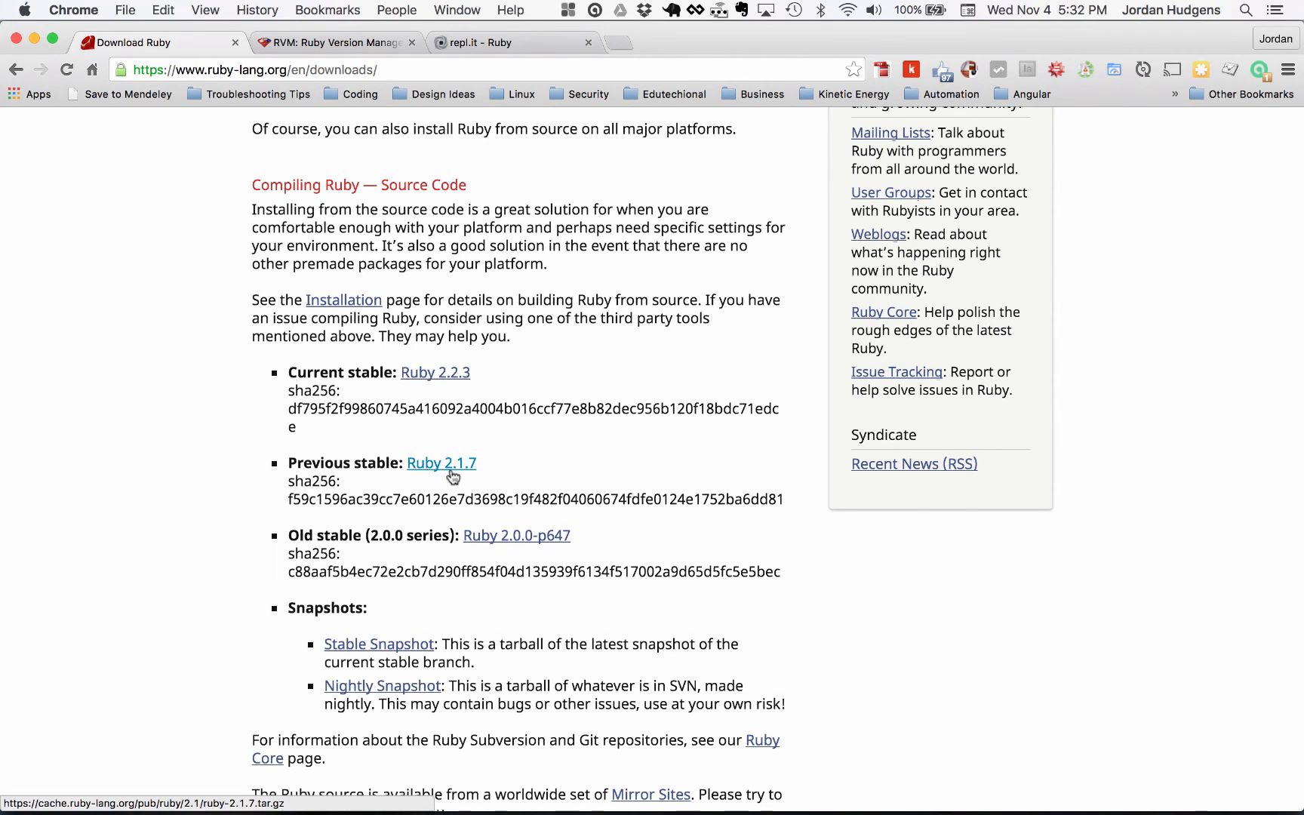
{"action": "mouse_move", "coordinate": [507, 486]}
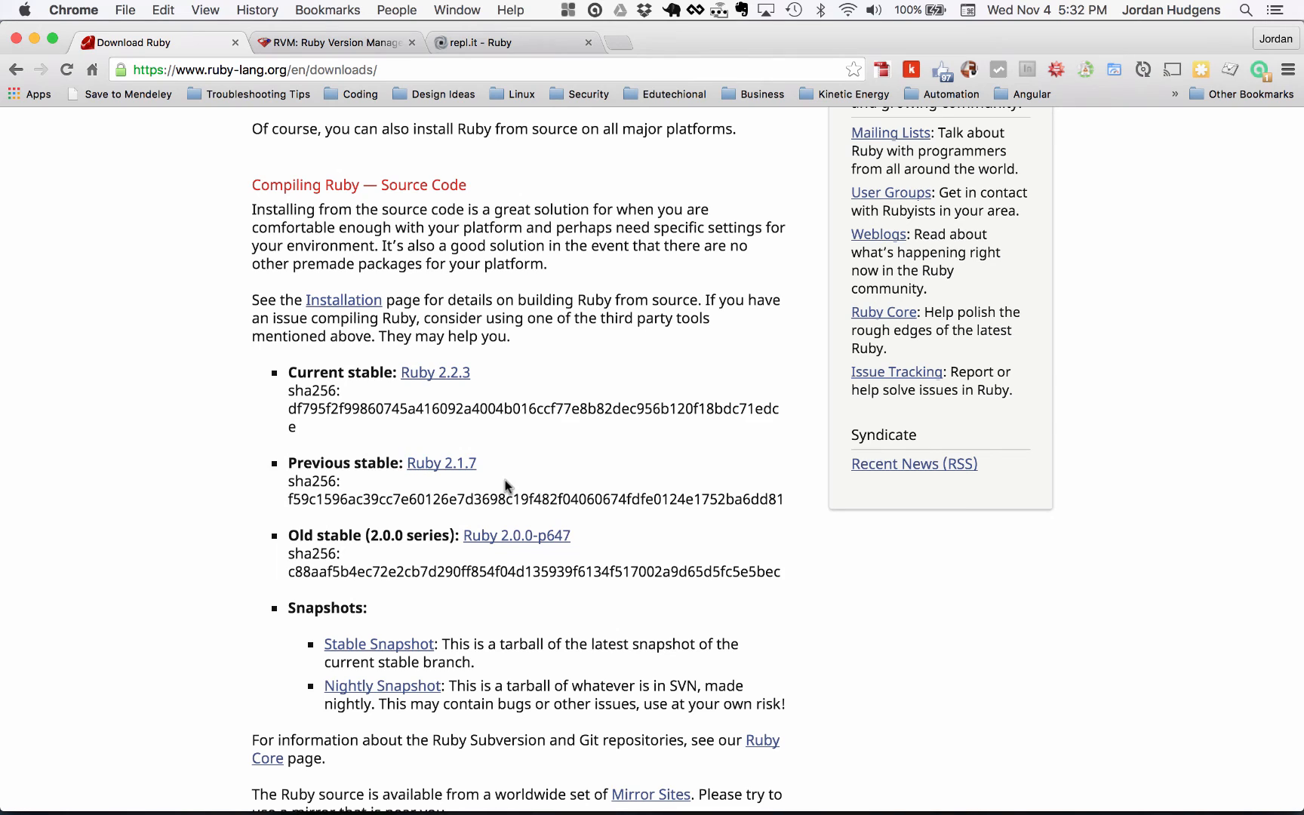